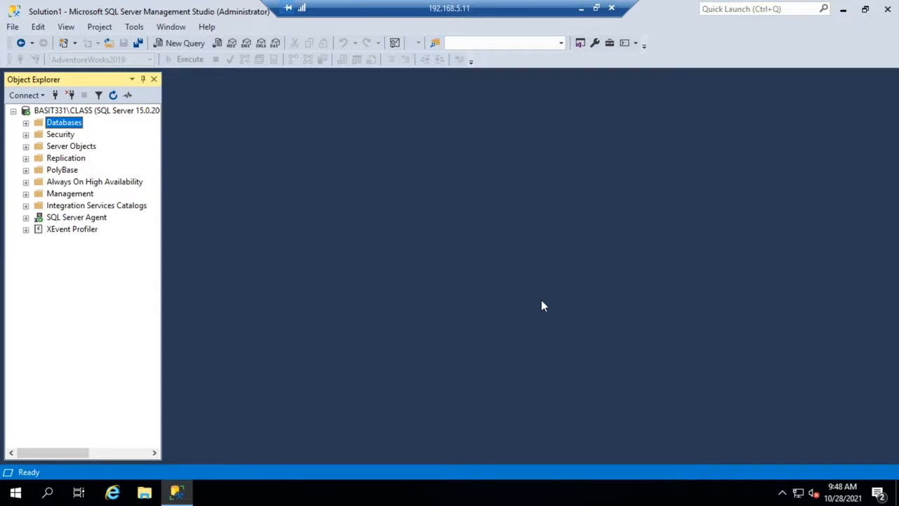
pyautogui.moveTo(261, 110)
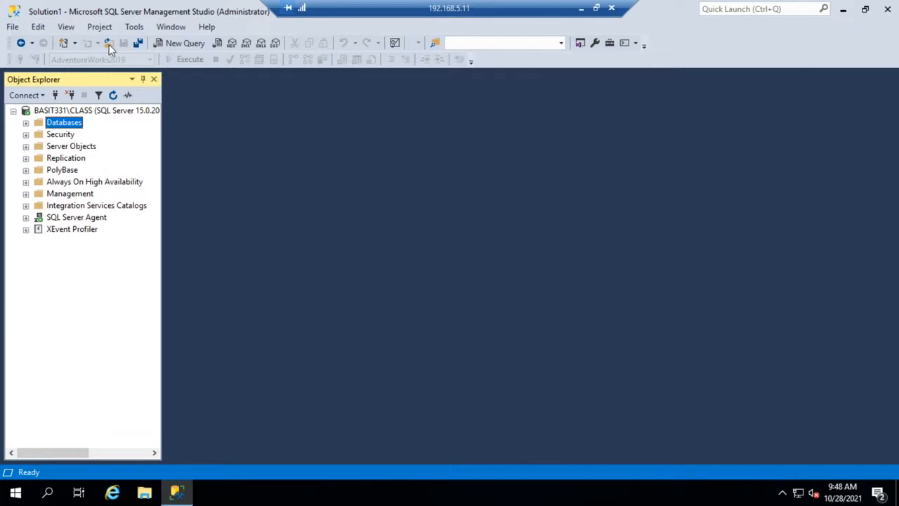
# Bring up the Open File dialog listing the saved SQL scripts on the Desktop
pyautogui.click(110, 42)
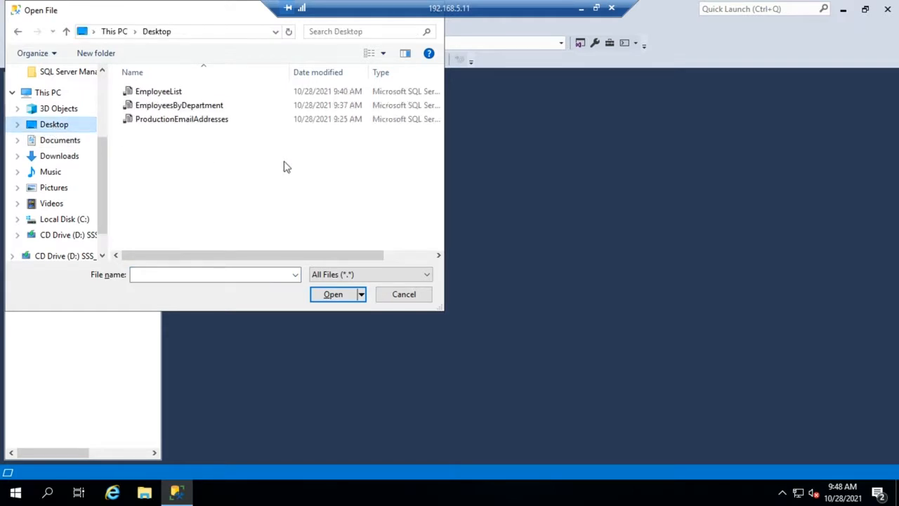
# Load EmployeeList.sql, selecting first and last names from HumanResources.vEmployee
pyautogui.click(403, 294)
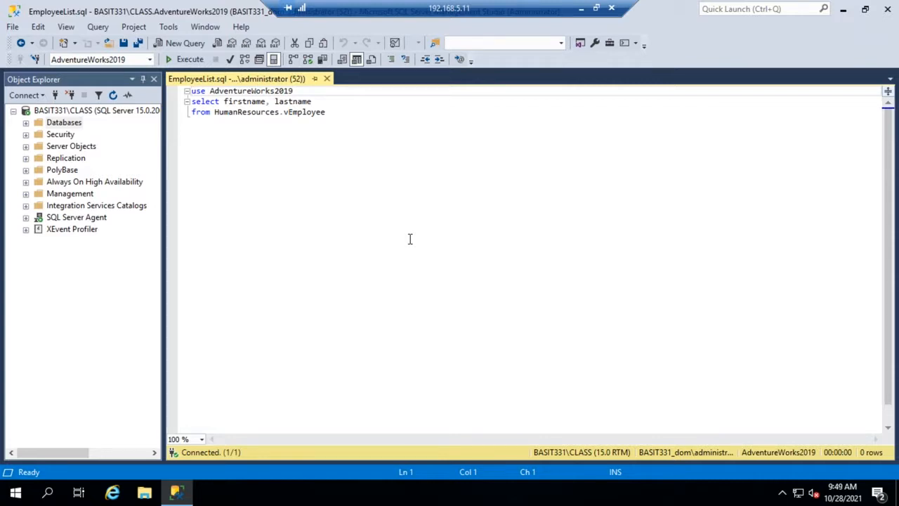
pyautogui.moveTo(345, 174)
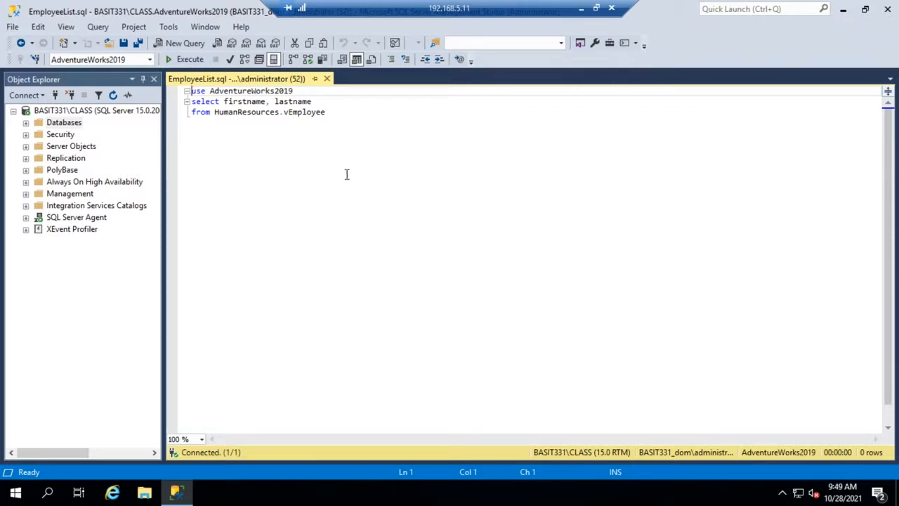
pyautogui.moveTo(491, 174)
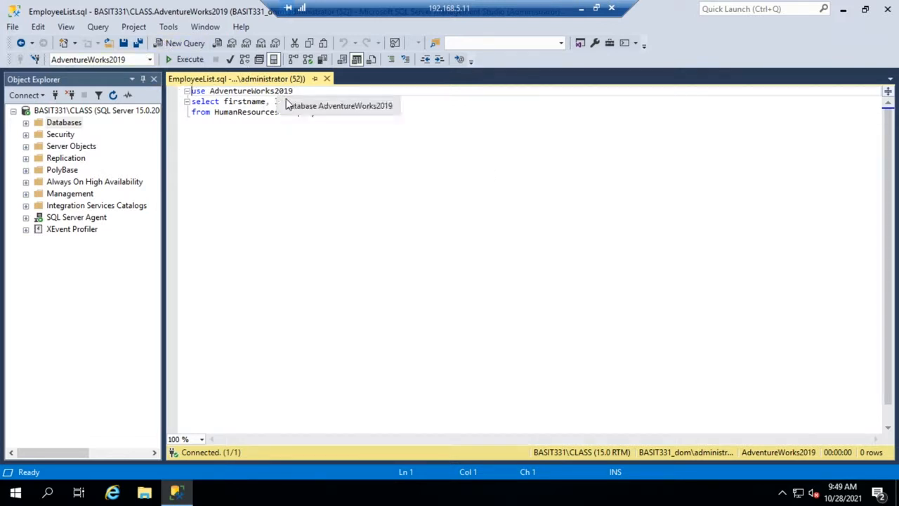
pyautogui.write('lastname')
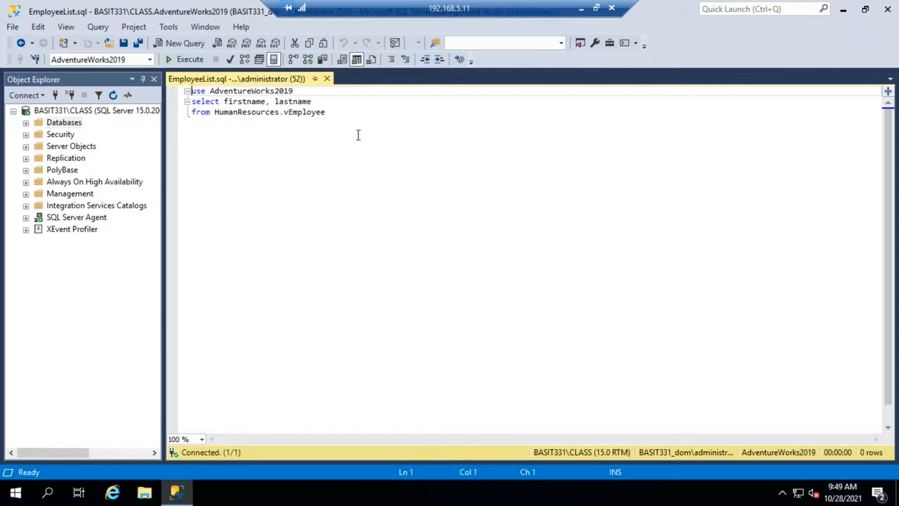
pyautogui.moveTo(272, 112)
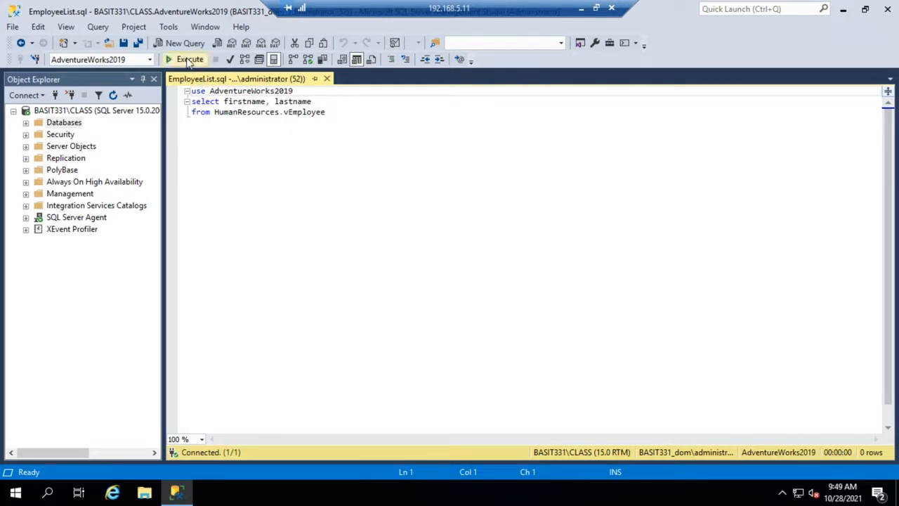
# Execute the EmployeeList query, returning 290 first and last names
pyautogui.click(189, 59)
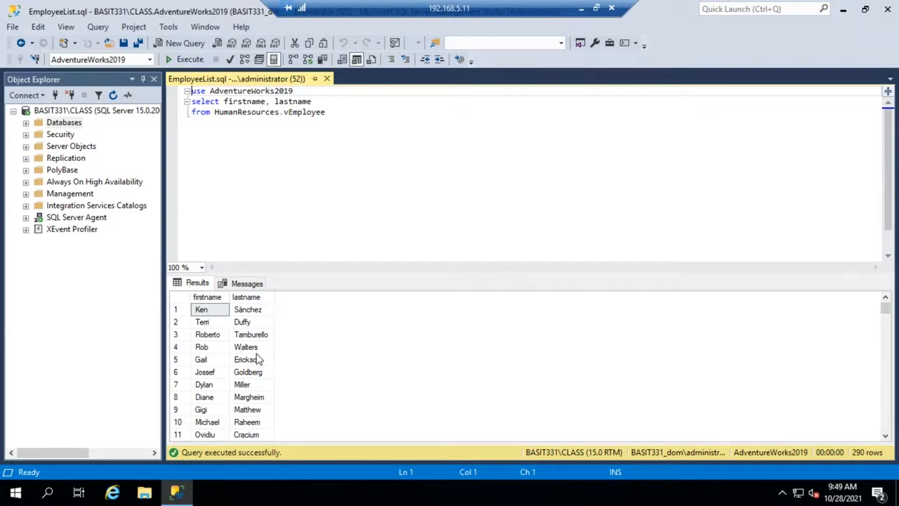
pyautogui.moveTo(579, 446)
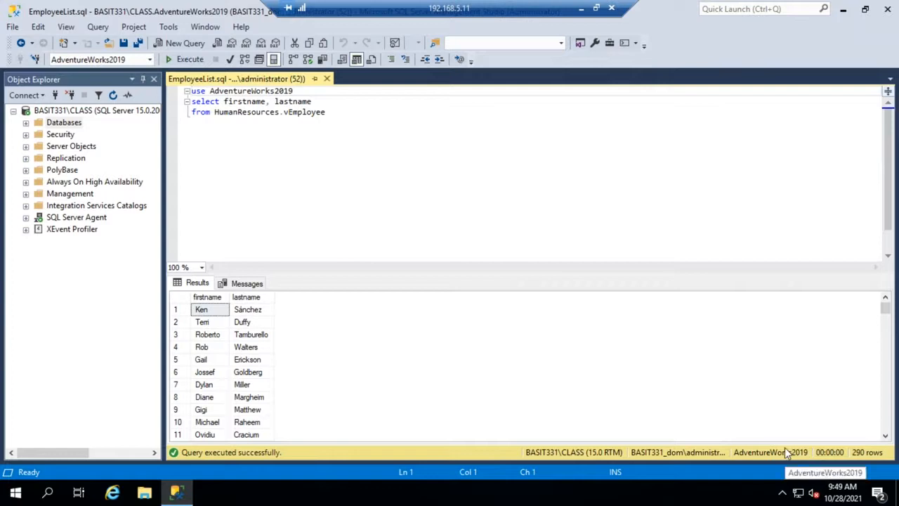
pyautogui.moveTo(486, 257)
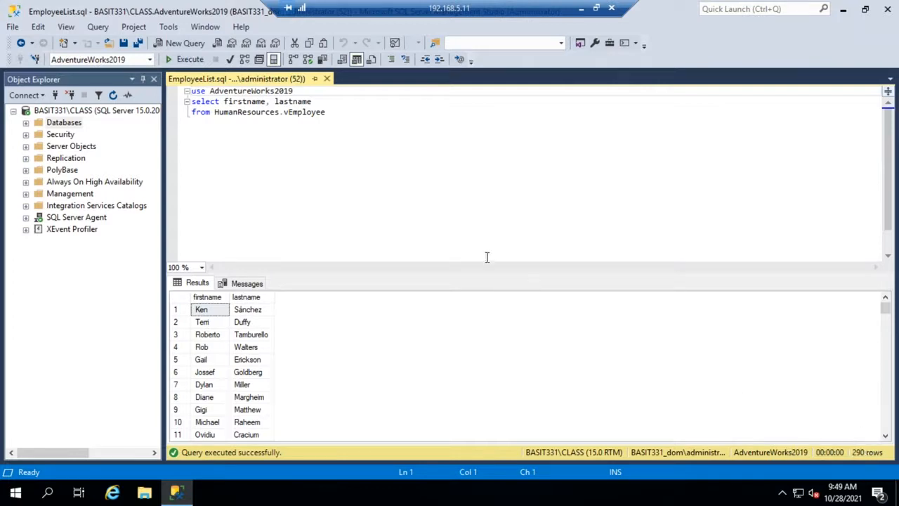
pyautogui.moveTo(387, 191)
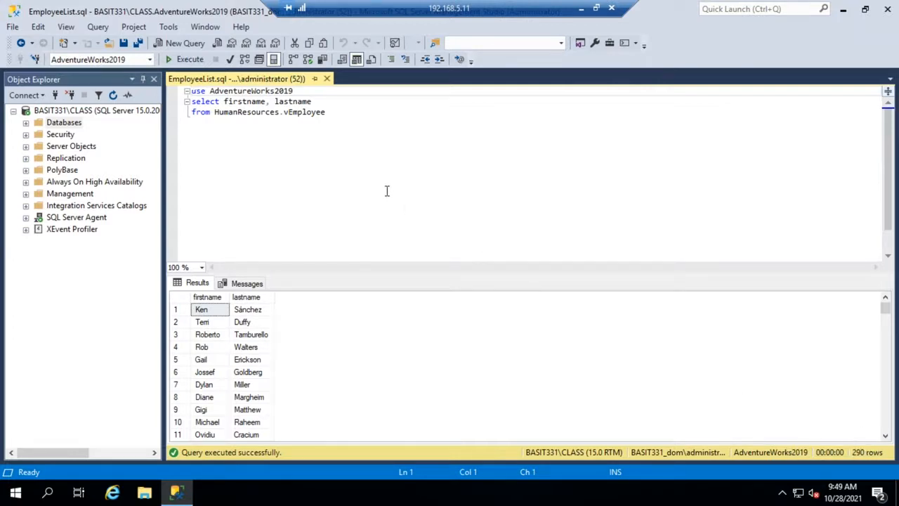
pyautogui.moveTo(347, 185)
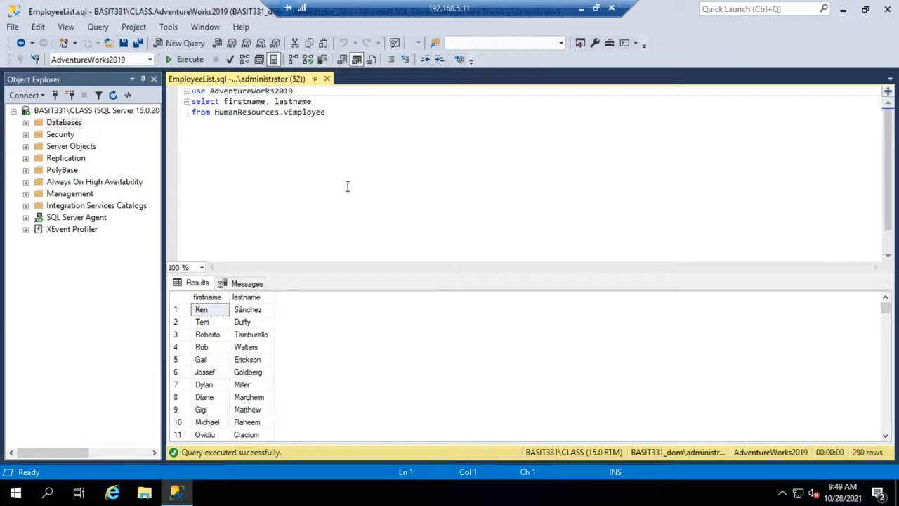
# Display the estimated execution plan for the EmployeeList query from the Query menu
pyautogui.click(98, 27)
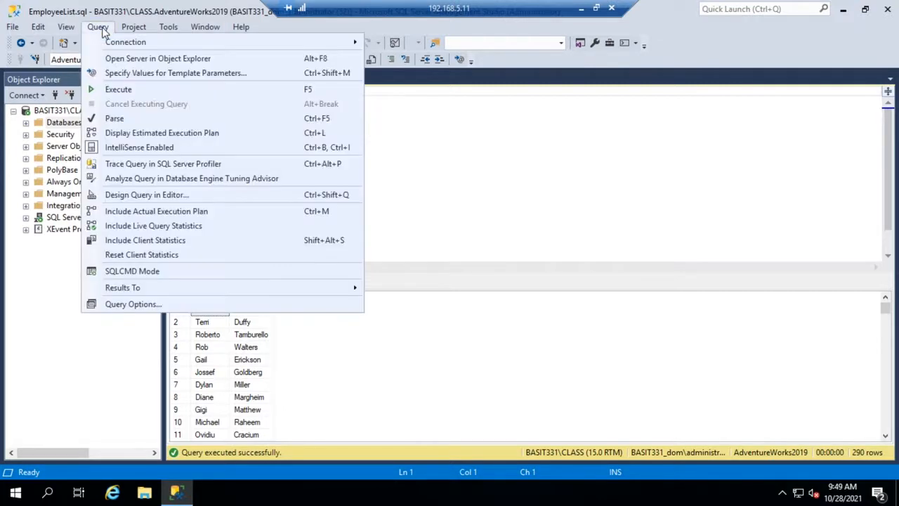
pyautogui.moveTo(167, 188)
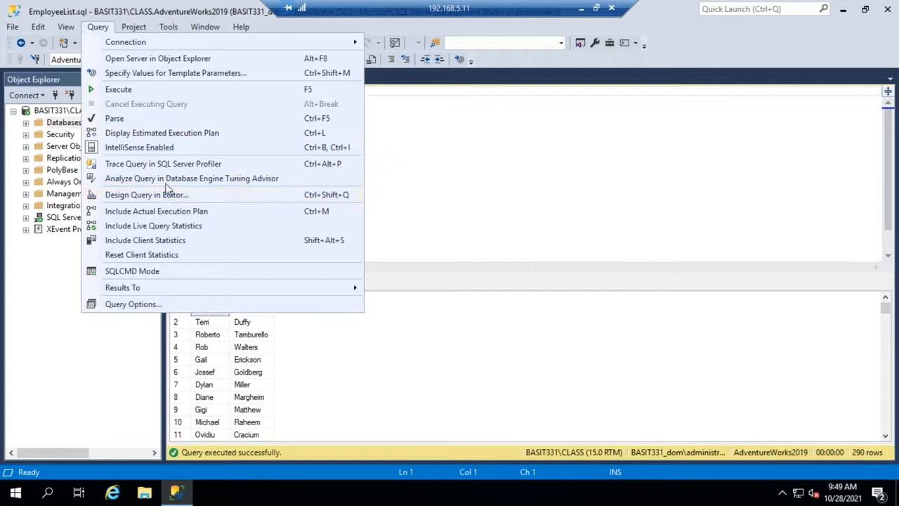
pyautogui.moveTo(177, 132)
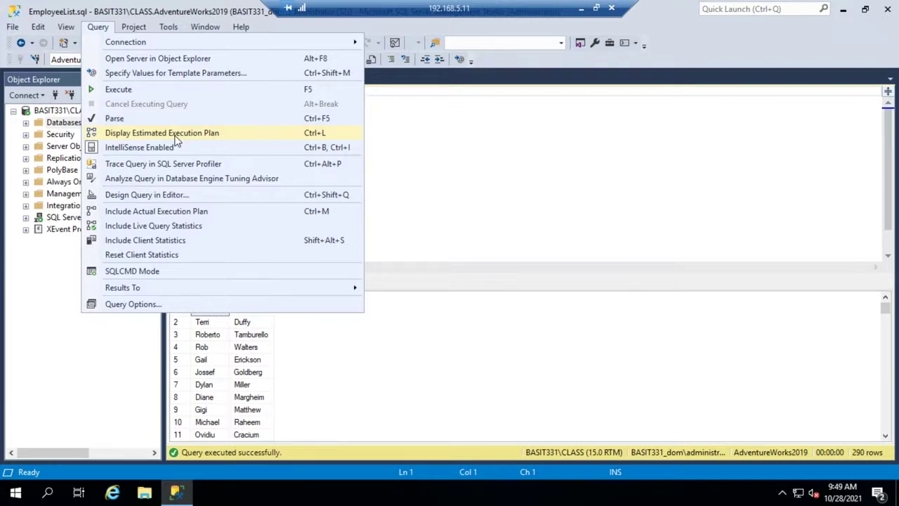
pyautogui.click(162, 132)
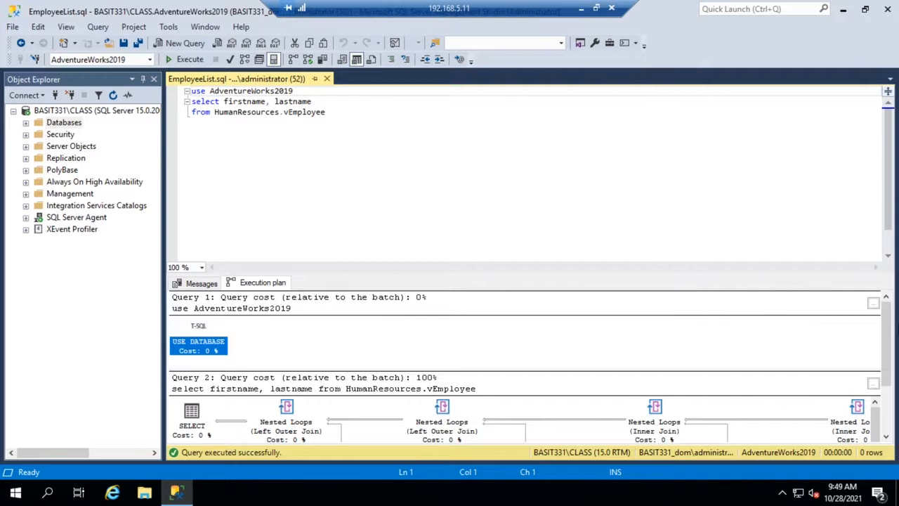
pyautogui.moveTo(843, 357)
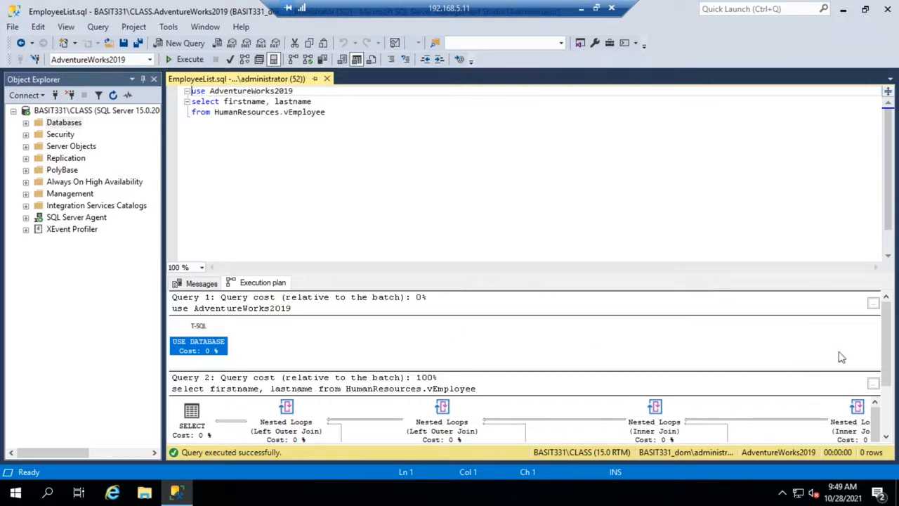
pyautogui.moveTo(733, 297)
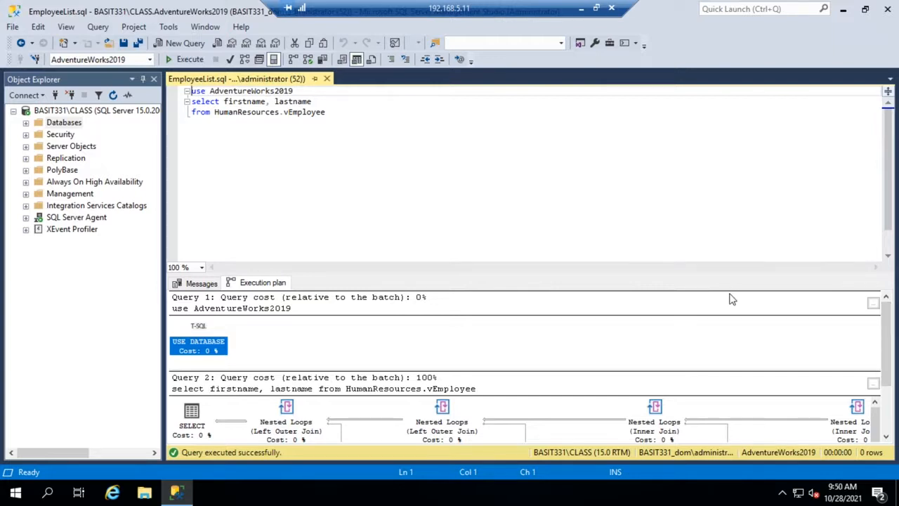
pyautogui.moveTo(730, 288)
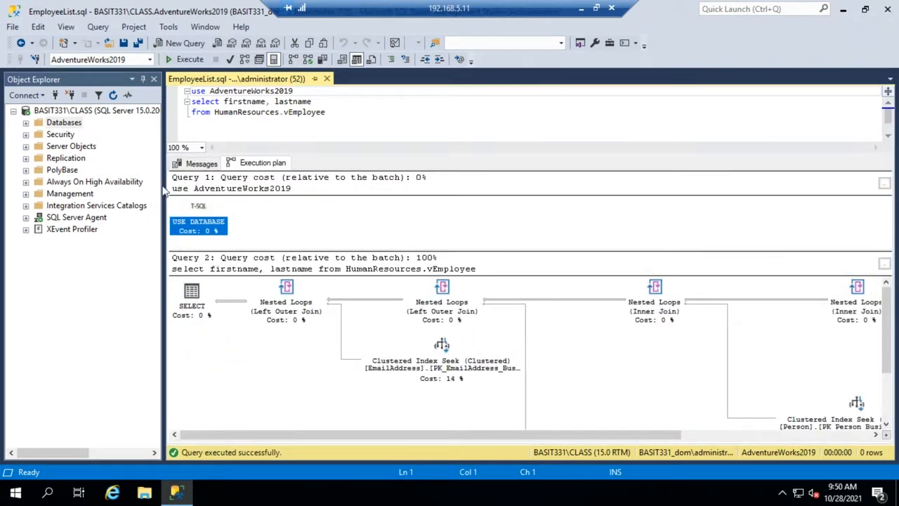
# Hide Object Explorer, inspect the plan's clustered index seeks, then enlarge the query editor over the plan
pyautogui.click(153, 78)
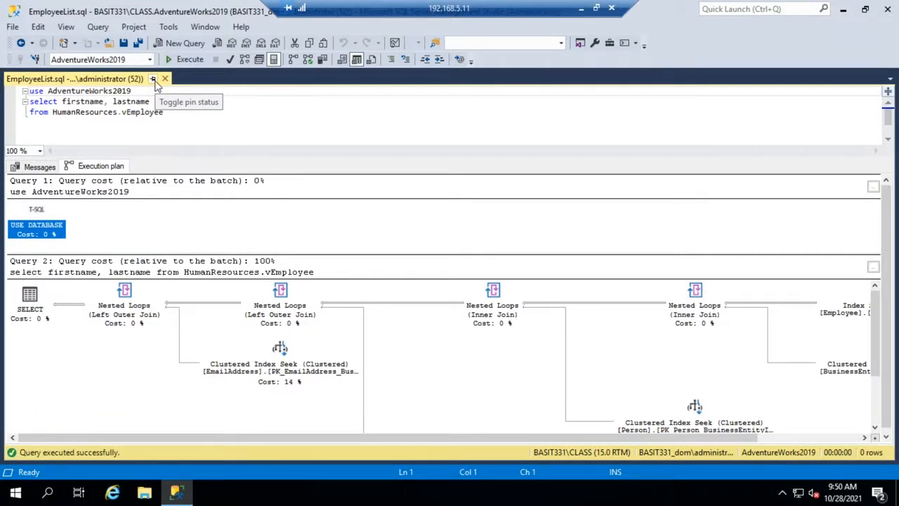
pyautogui.moveTo(37, 233)
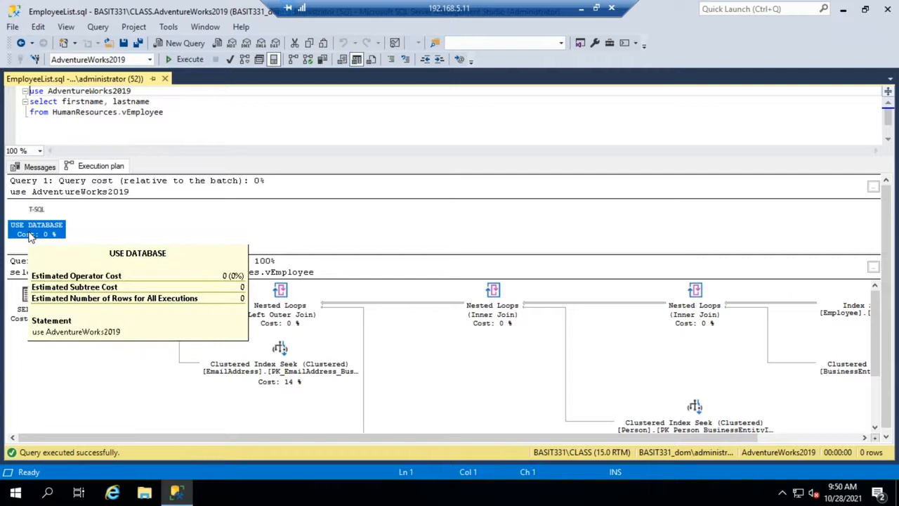
pyautogui.moveTo(31, 242)
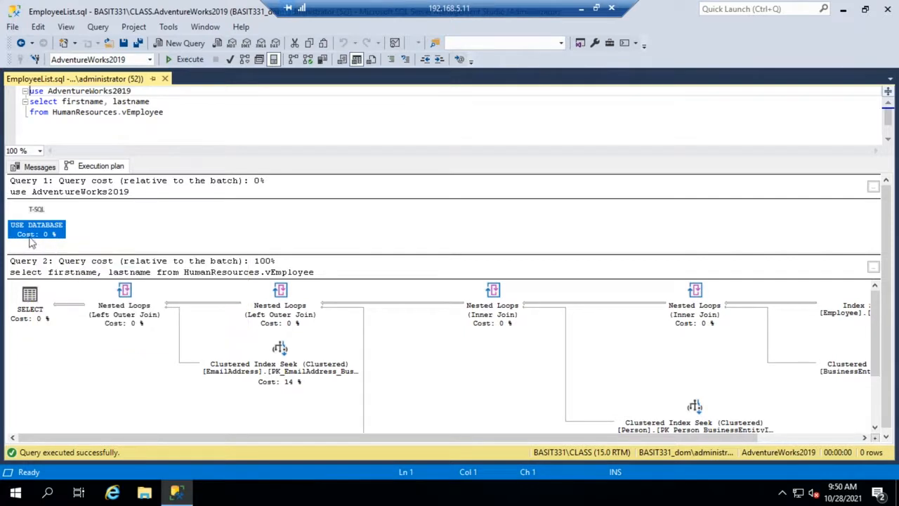
pyautogui.moveTo(30, 295)
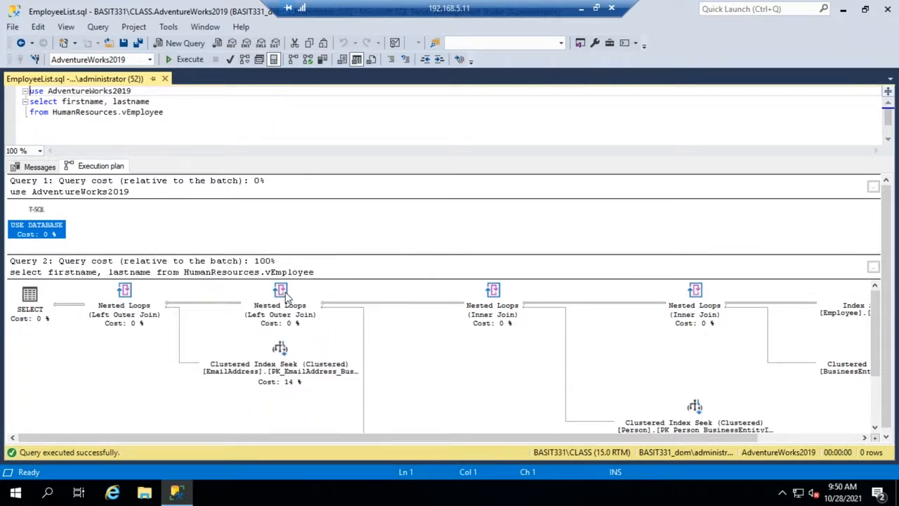
pyautogui.moveTo(280, 289)
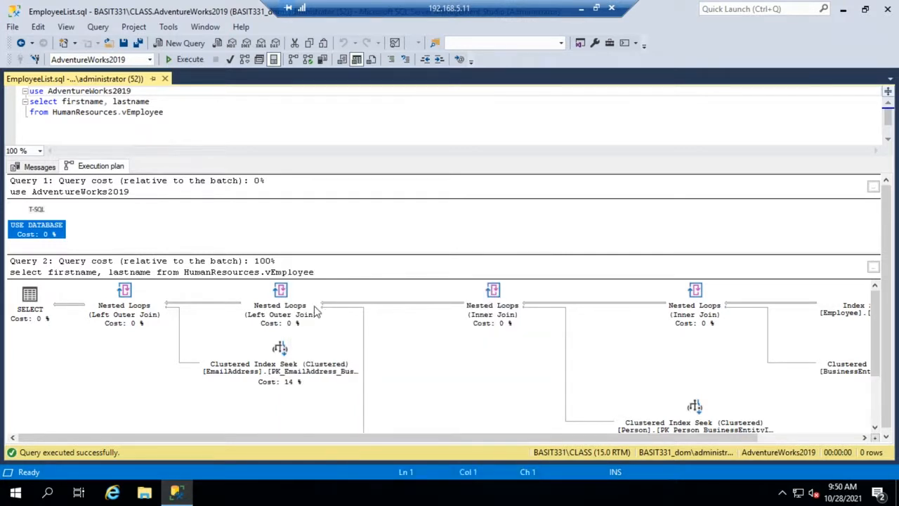
pyautogui.moveTo(279, 309)
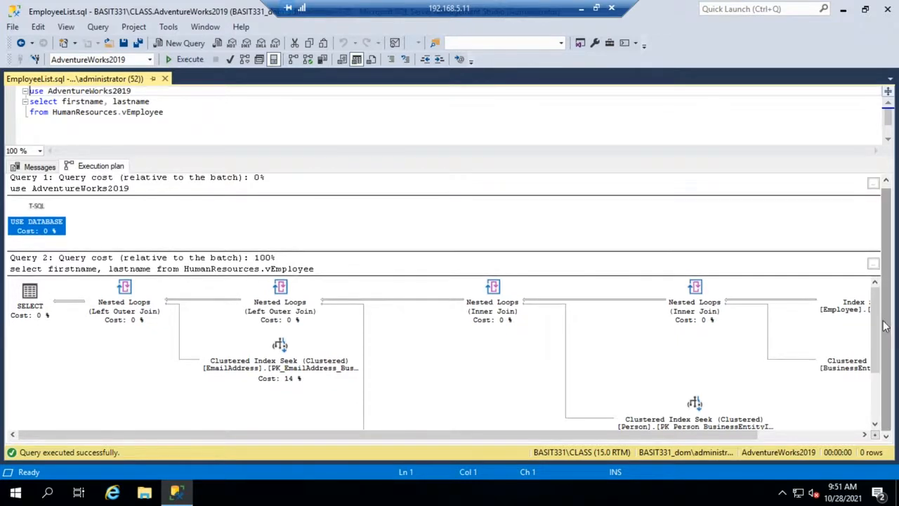
pyautogui.scroll(-3)
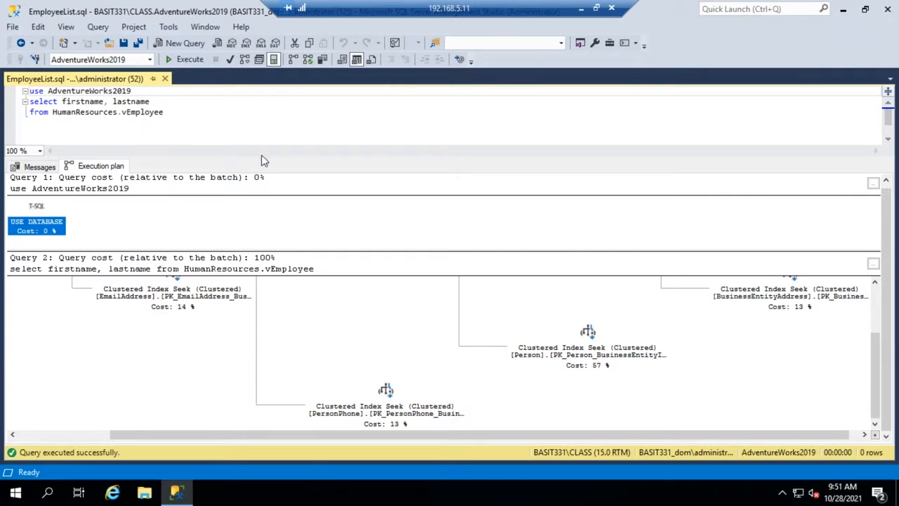
pyautogui.moveTo(260, 236)
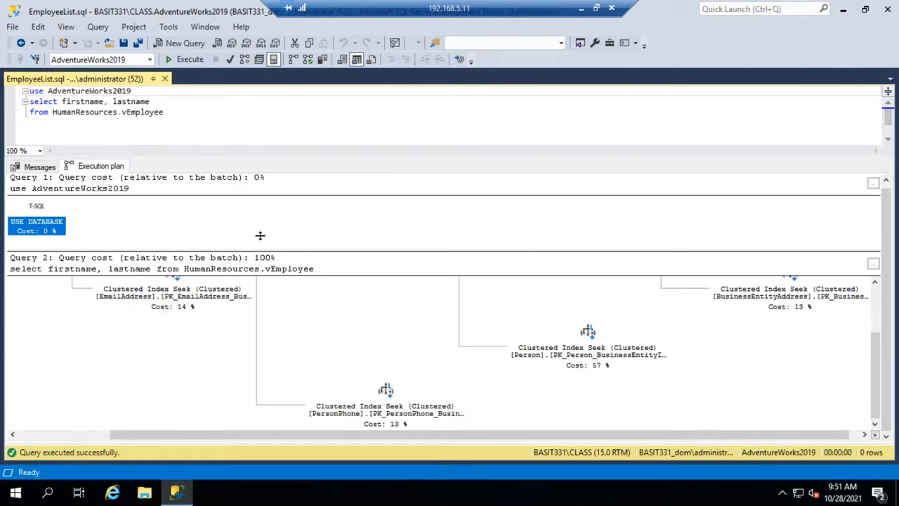
pyautogui.moveTo(260, 160); pyautogui.dragTo(254, 316)
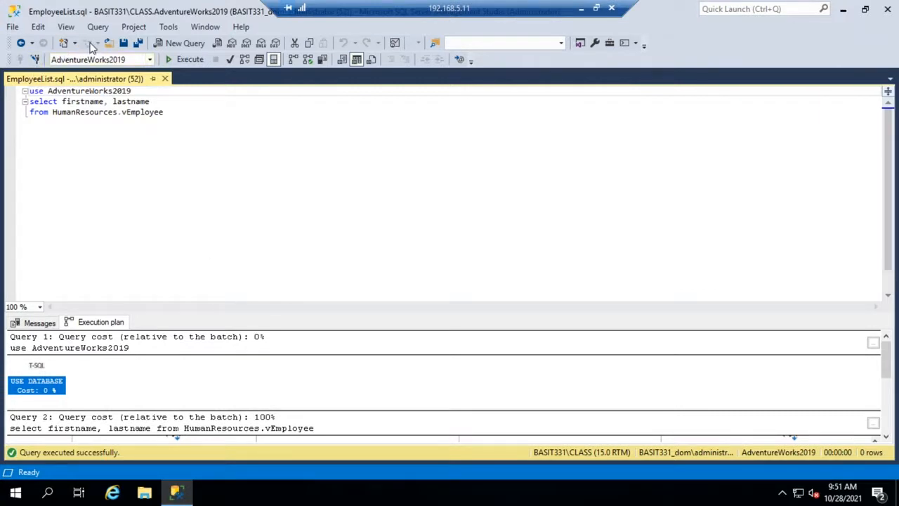
# Enable Include Actual Execution Plan and rerun the query for 290 rows
pyautogui.click(99, 26)
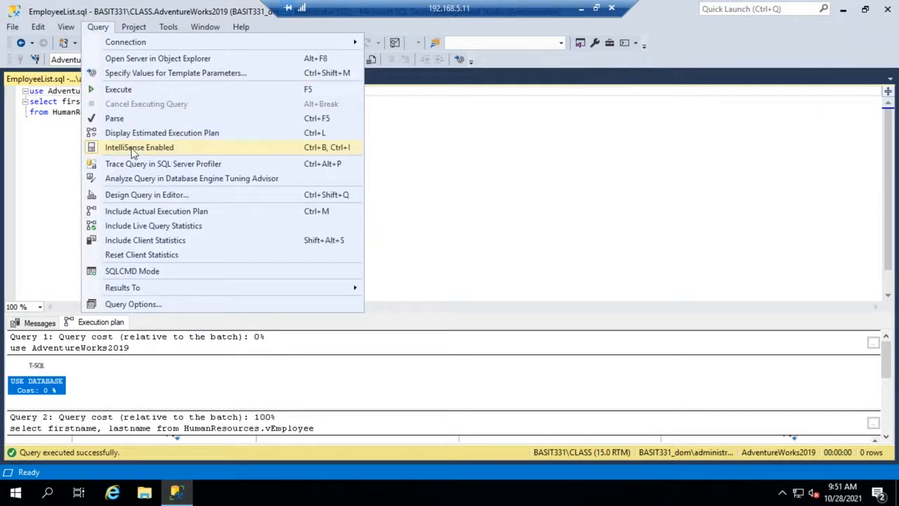
pyautogui.moveTo(156, 211)
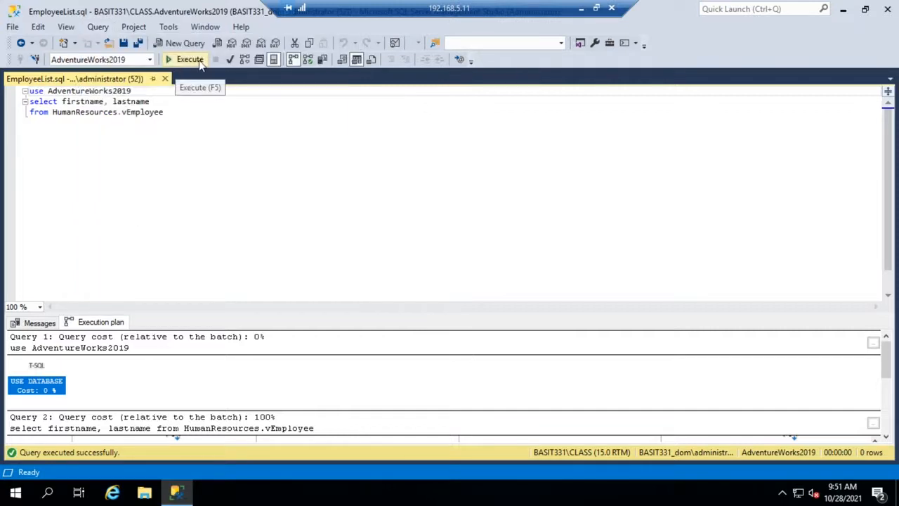
pyautogui.click(185, 59)
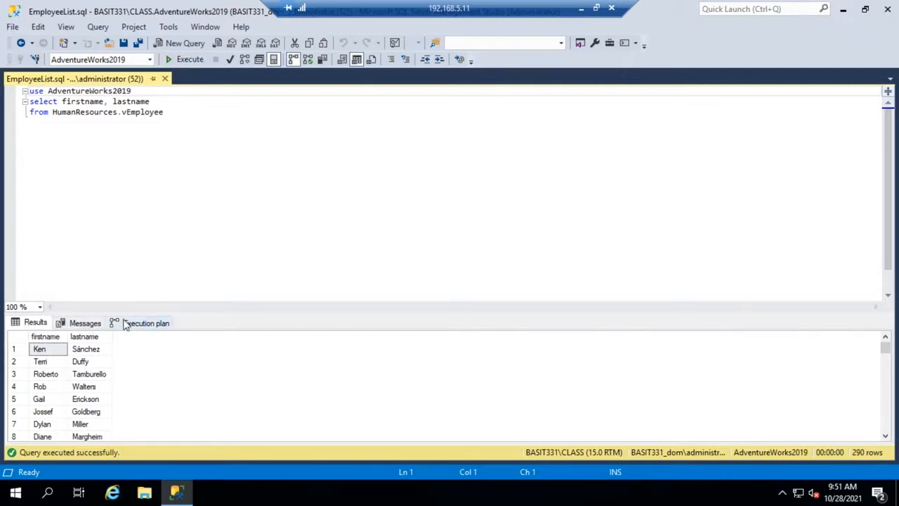
# View the actual execution plan, its nested loops showing 290 of 276 estimated rows
pyautogui.click(146, 322)
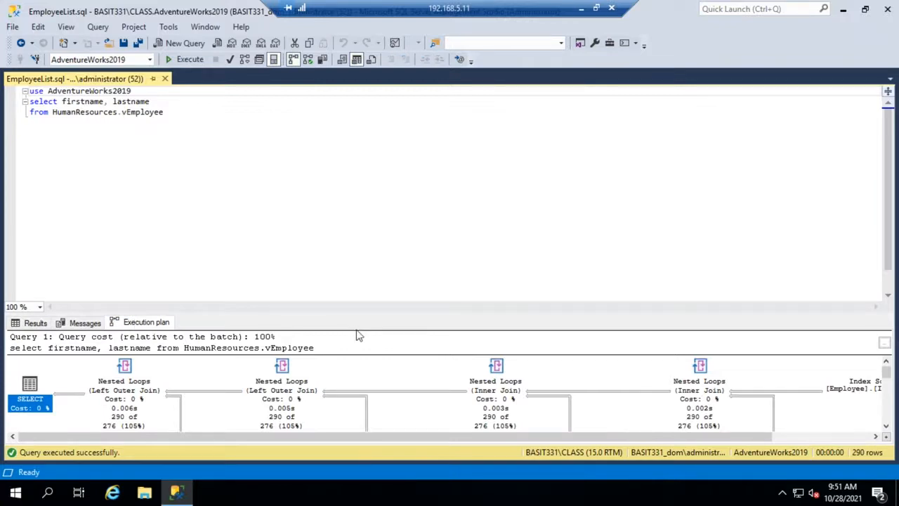
pyautogui.moveTo(366, 318)
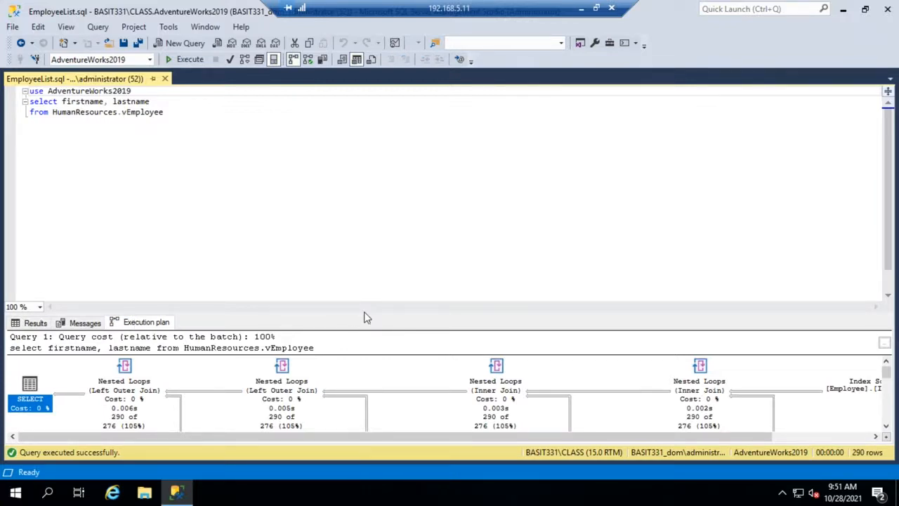
pyautogui.moveTo(364, 253)
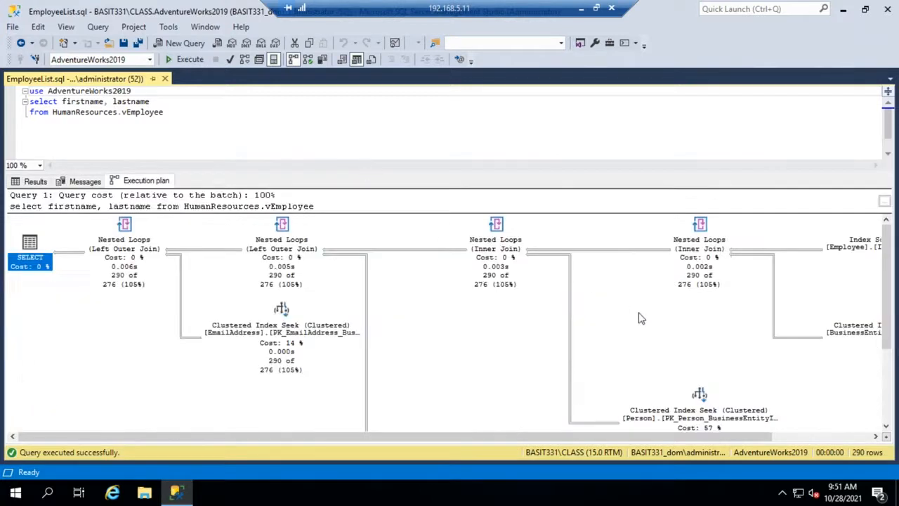
pyautogui.moveTo(723, 306)
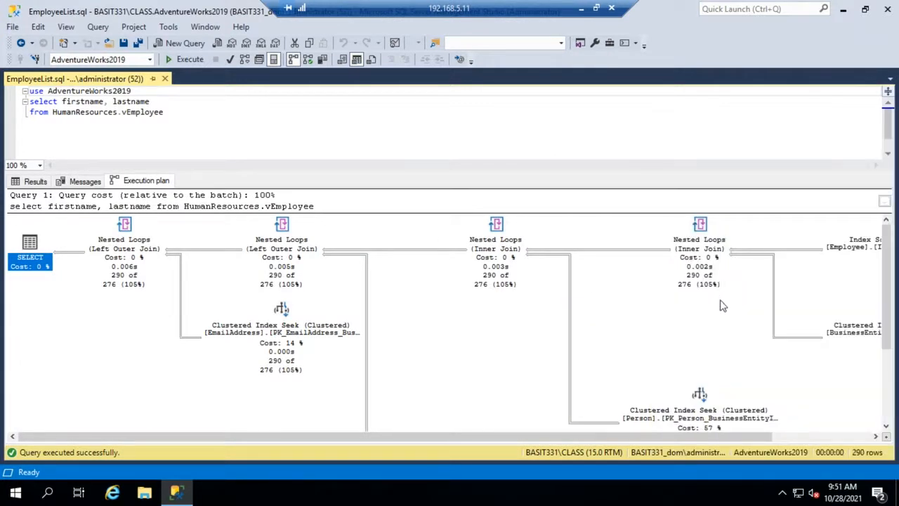
pyautogui.moveTo(475, 330)
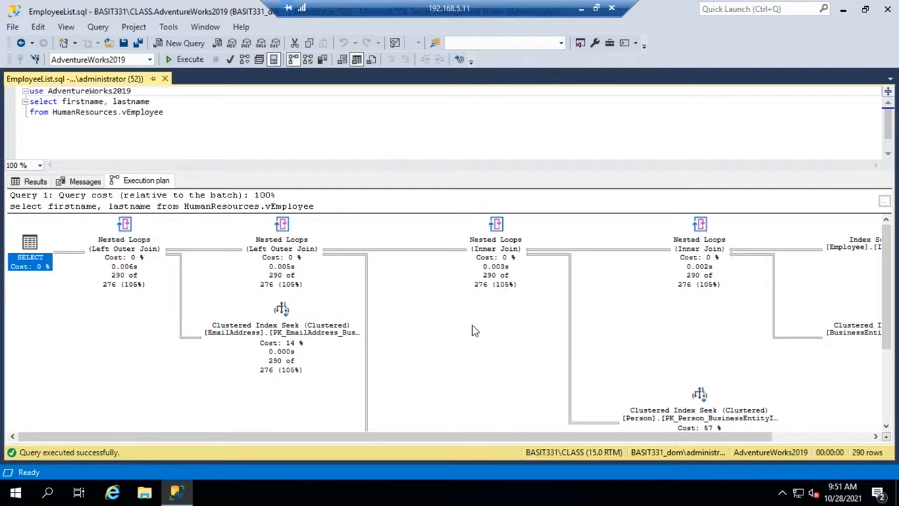
pyautogui.moveTo(115, 274)
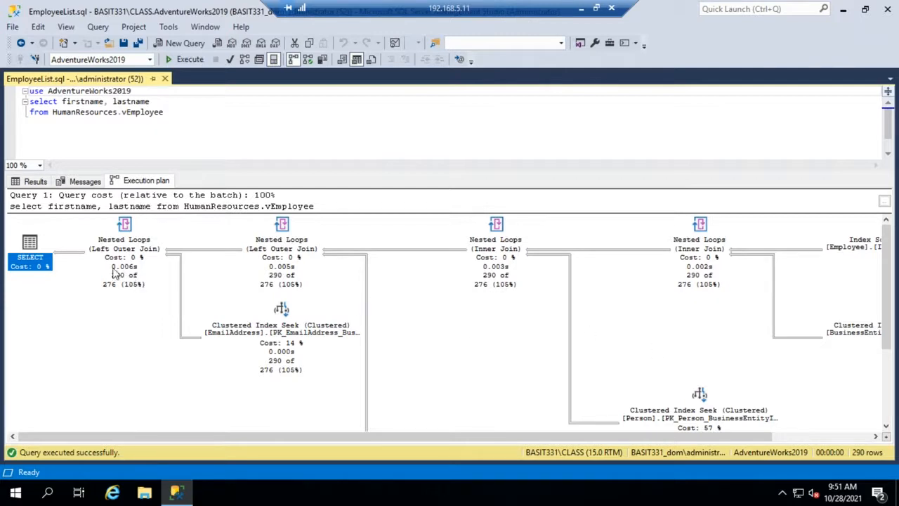
pyautogui.moveTo(109, 304)
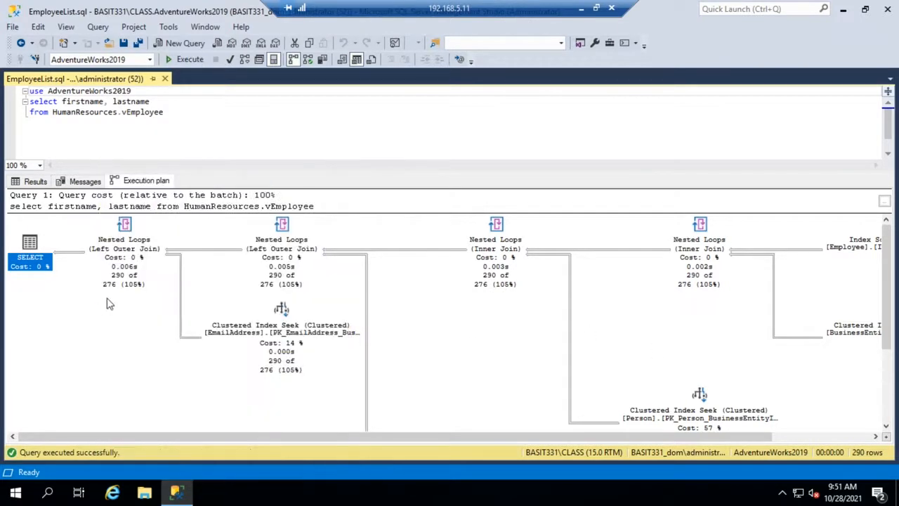
pyautogui.moveTo(115, 293)
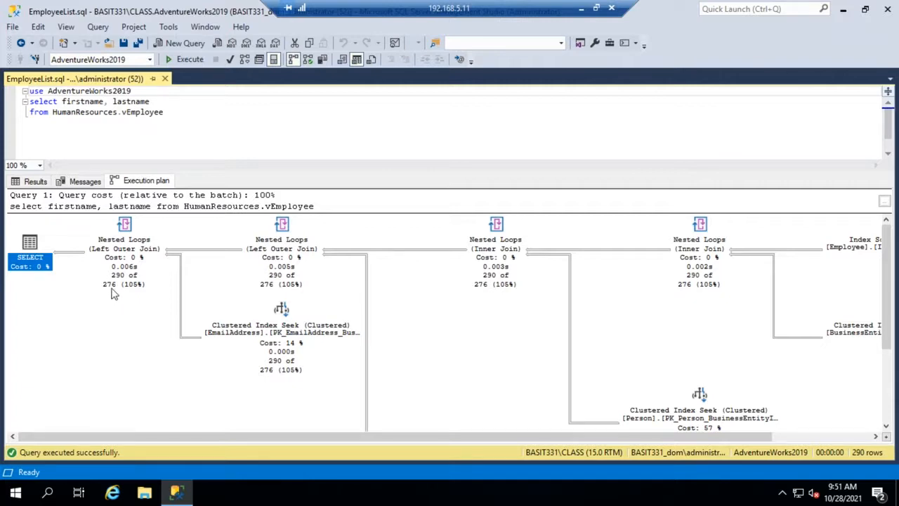
pyautogui.moveTo(73, 292)
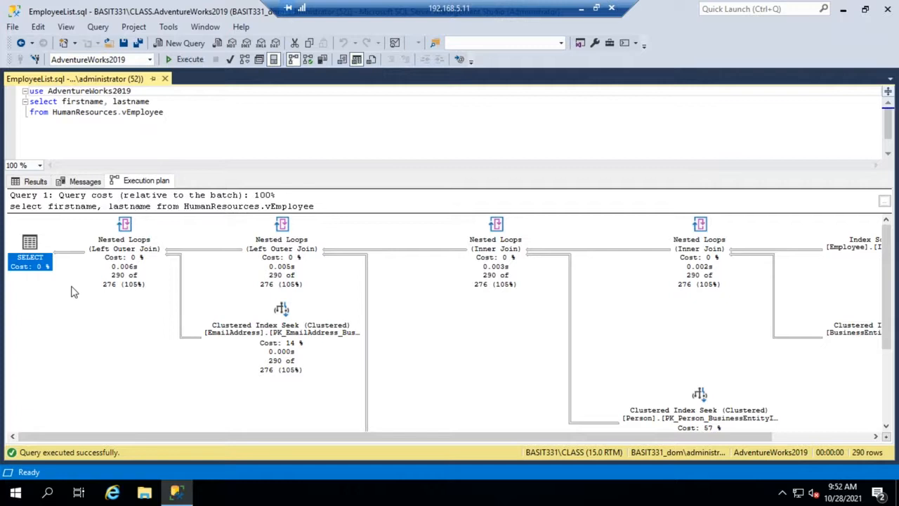
pyautogui.moveTo(84, 267)
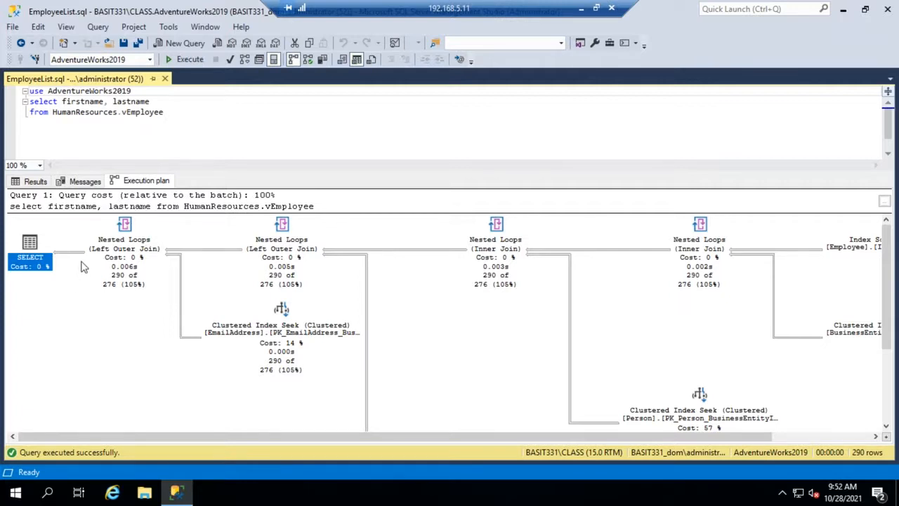
pyautogui.moveTo(84, 284)
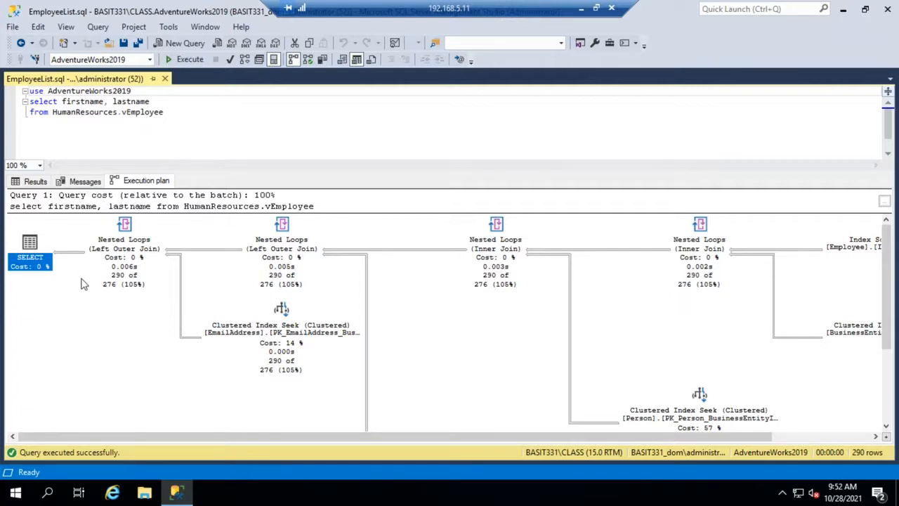
pyautogui.moveTo(82, 294)
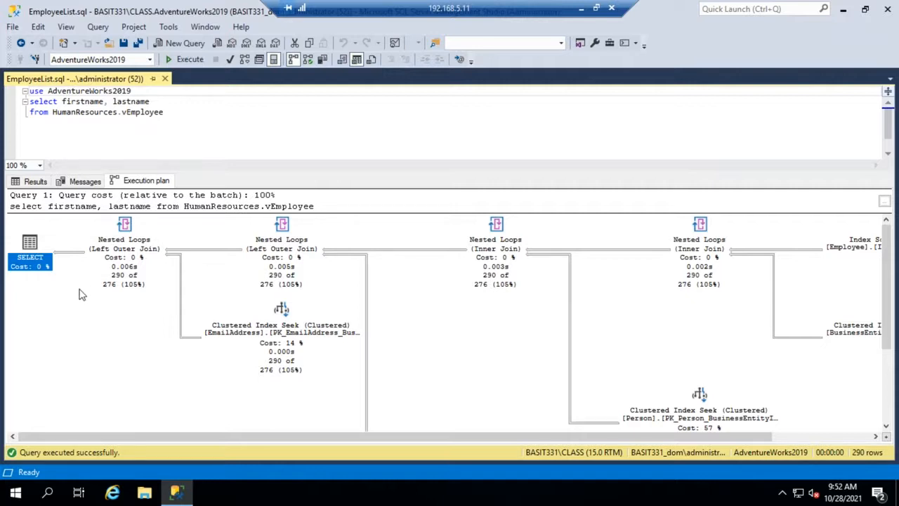
pyautogui.moveTo(140, 304)
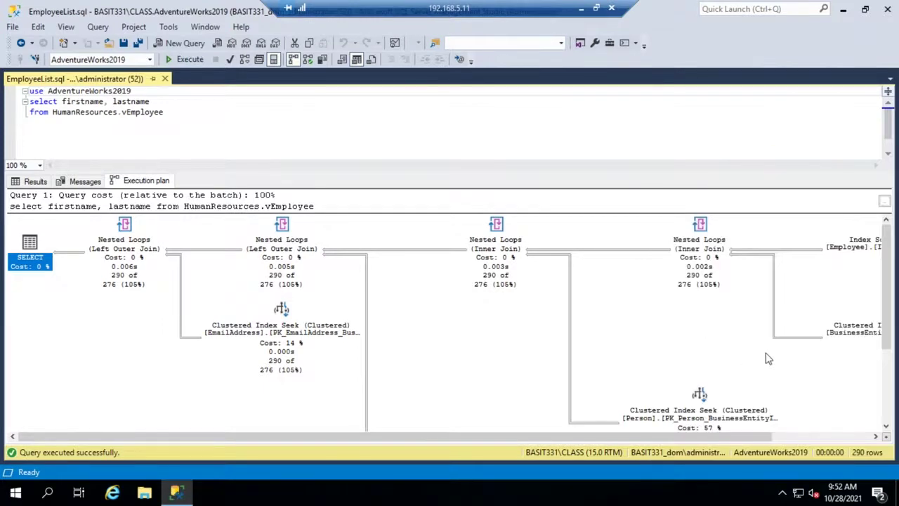
pyautogui.scroll(-3)
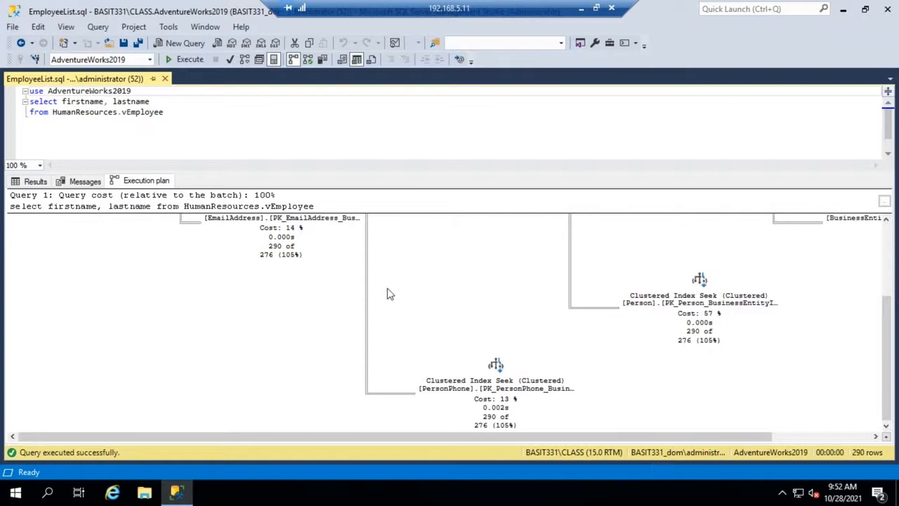
pyautogui.moveTo(896, 410)
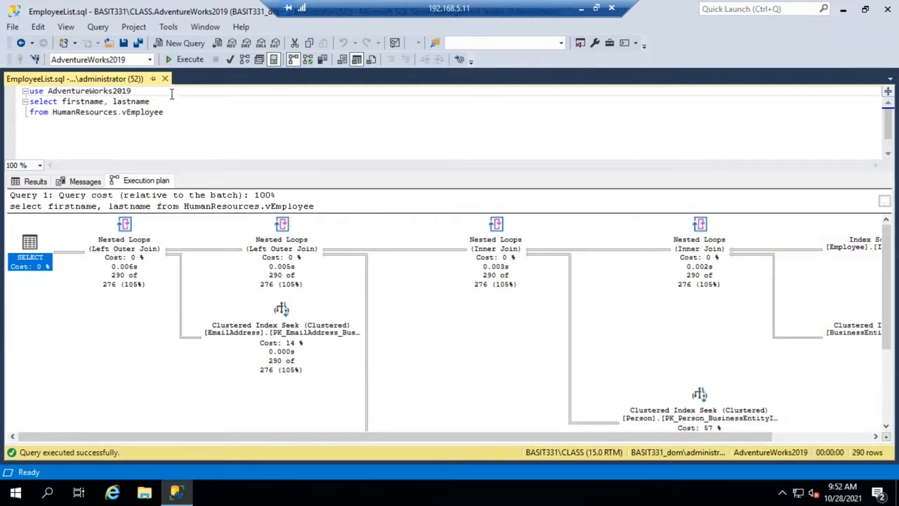
# Close the EmployeeList.sql window and reopen Object Explorer from the View menu
pyautogui.click(164, 79)
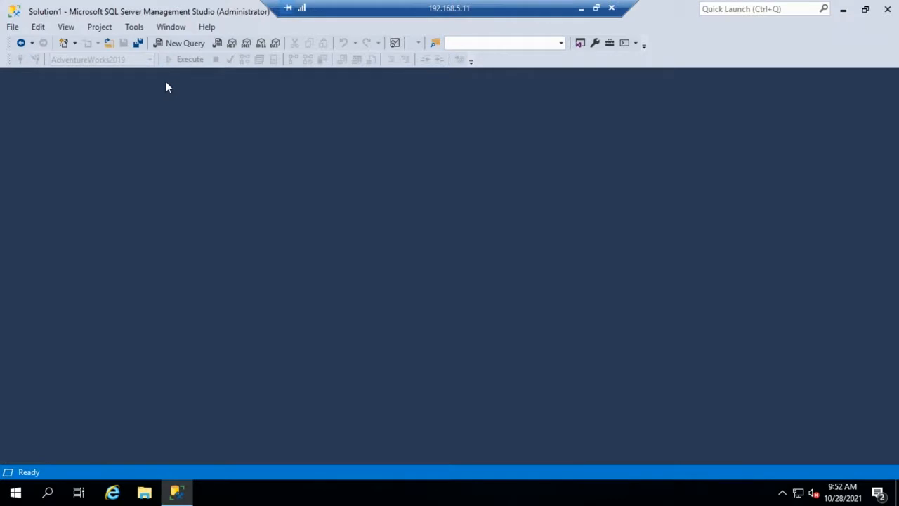
pyautogui.click(64, 27)
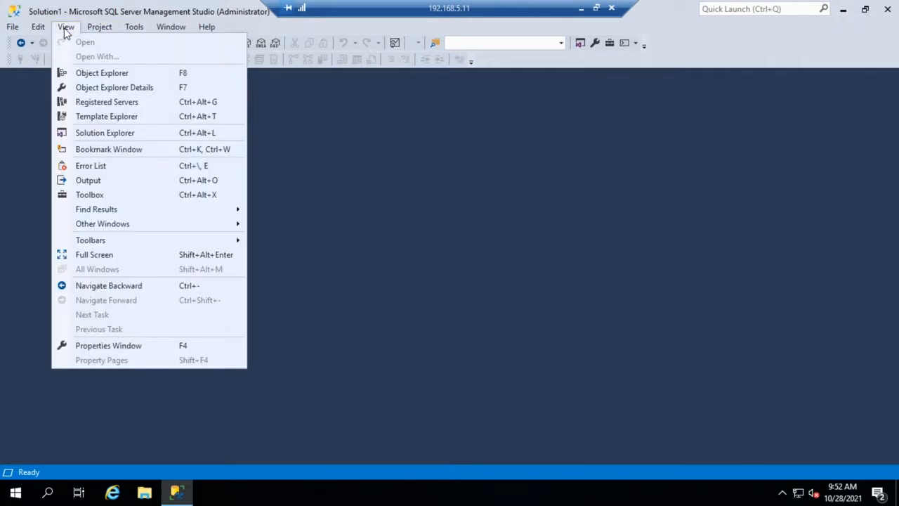
pyautogui.click(101, 73)
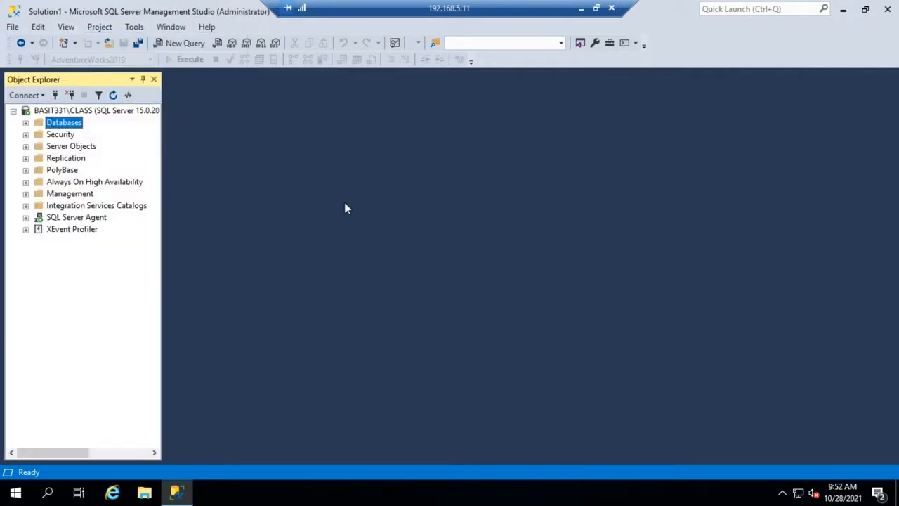
pyautogui.moveTo(364, 207)
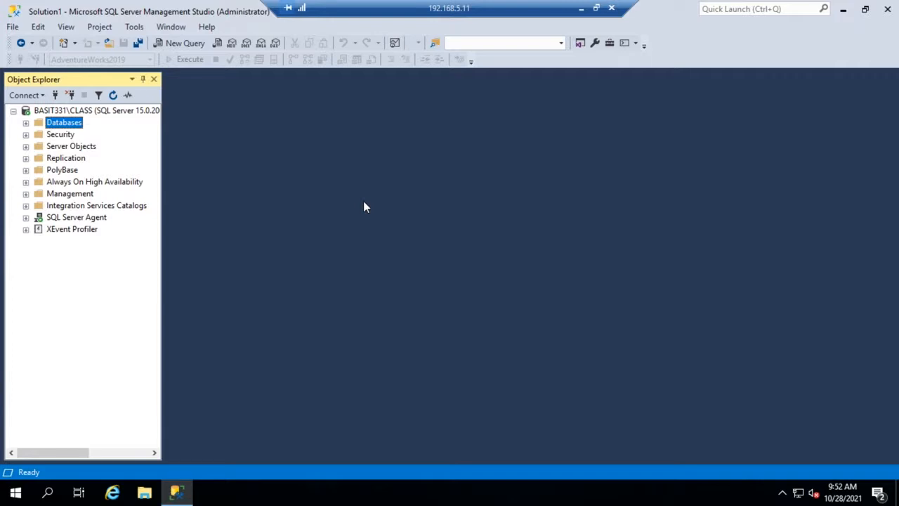